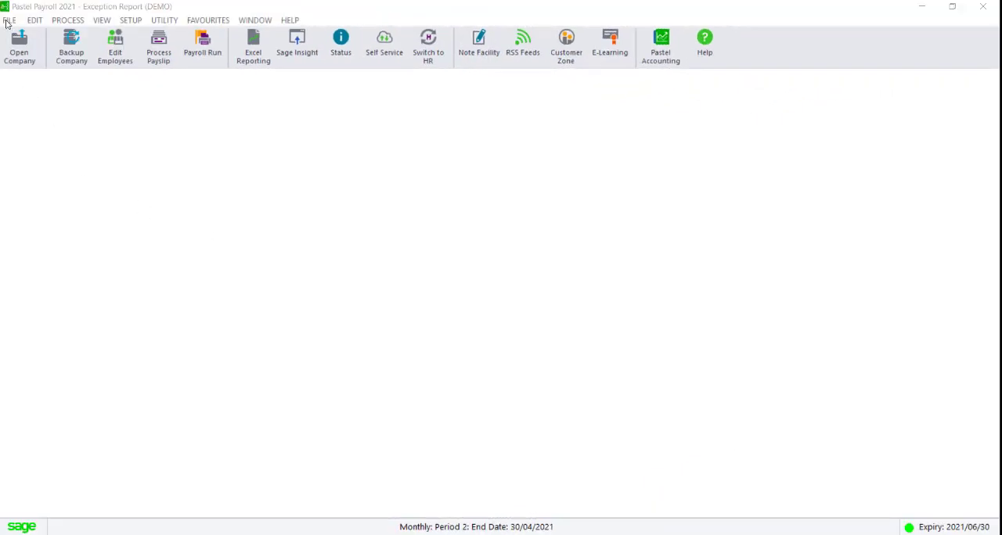
- Open the [DEMOYE21] (Copy) Exception Report company with its password, accepting the copy warning
{"action": "left_click", "coordinate": [17, 59]}
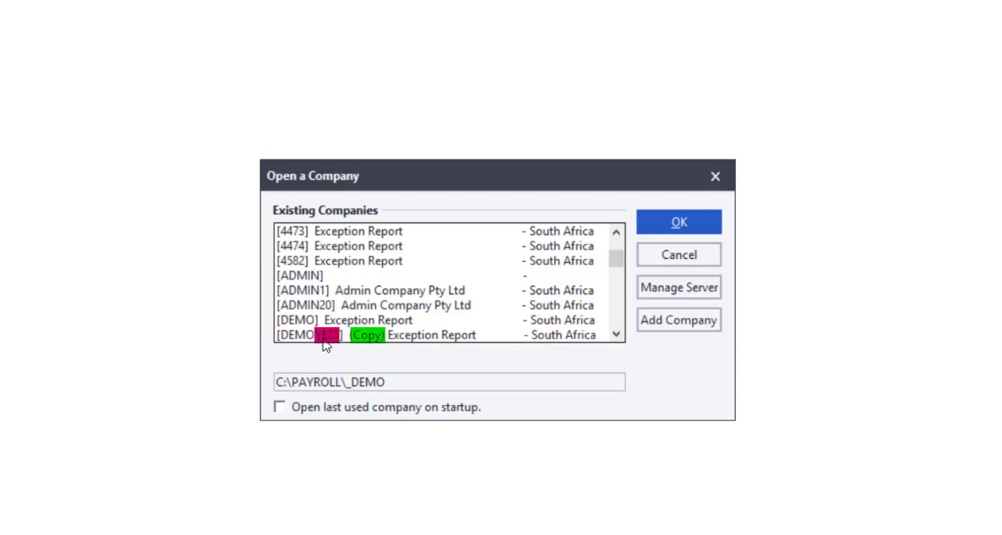
{"action": "mouse_move", "coordinate": [335, 351]}
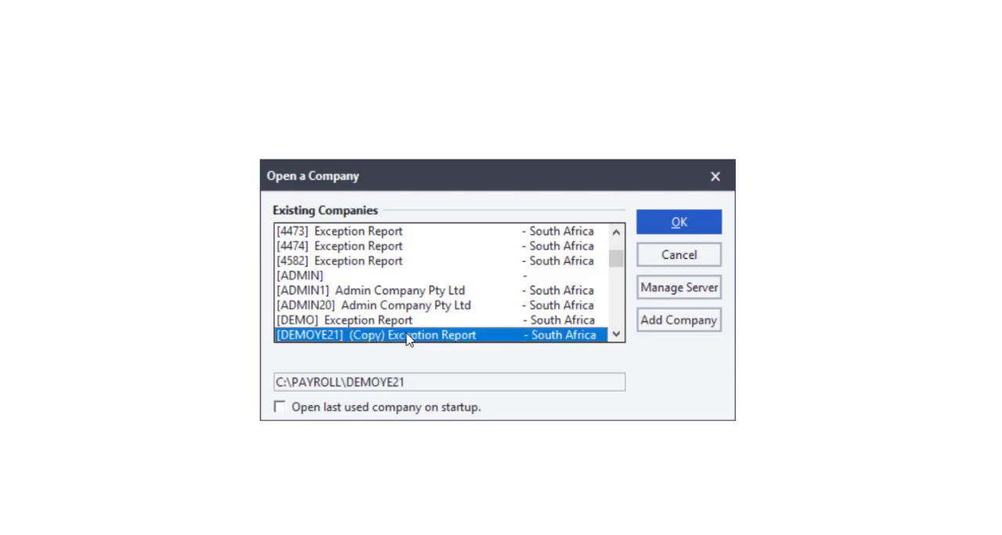
{"action": "left_click", "coordinate": [678, 222]}
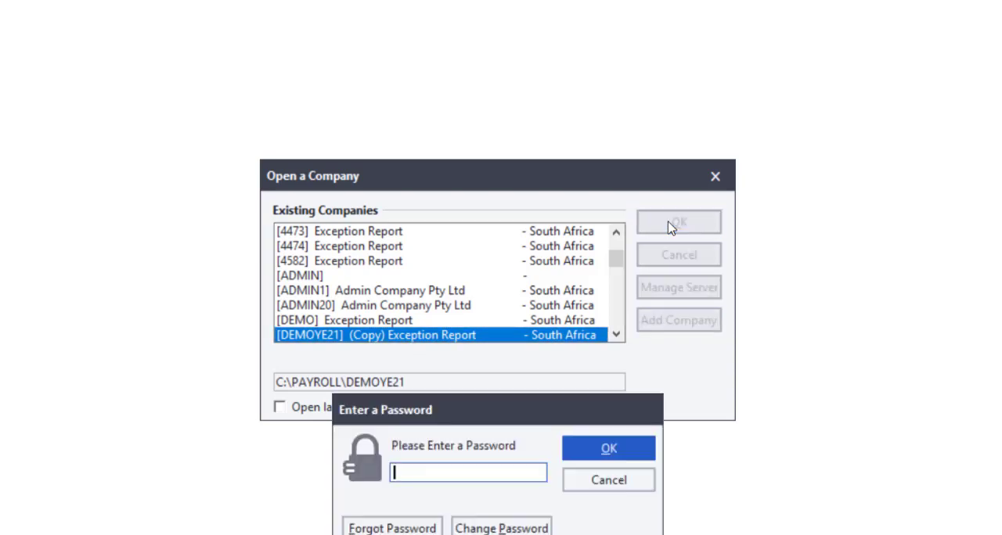
{"action": "left_click", "coordinate": [607, 447]}
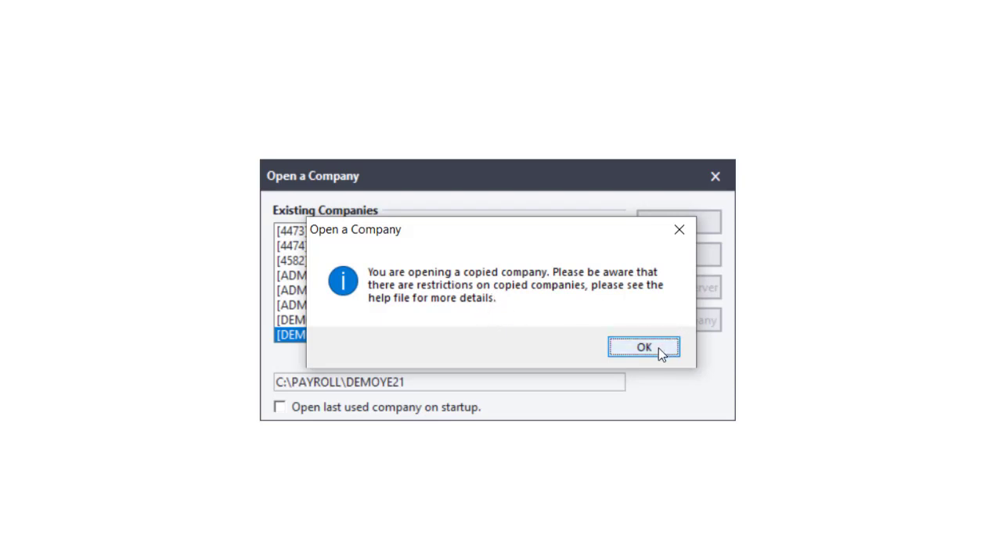
{"action": "left_click", "coordinate": [646, 347]}
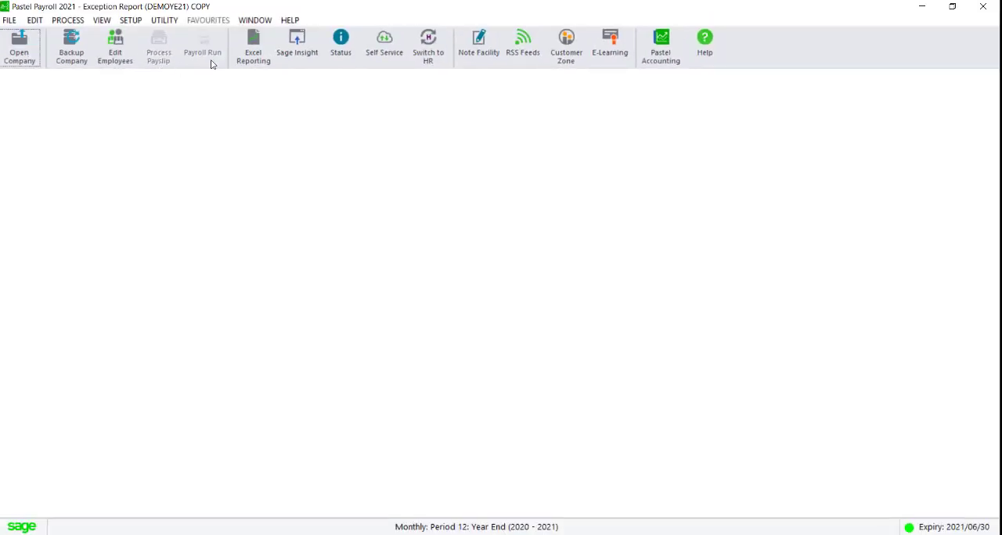
- Print the IRP5/IT3(a) Exception Report to screen for all six employees
{"action": "left_click", "coordinate": [70, 20]}
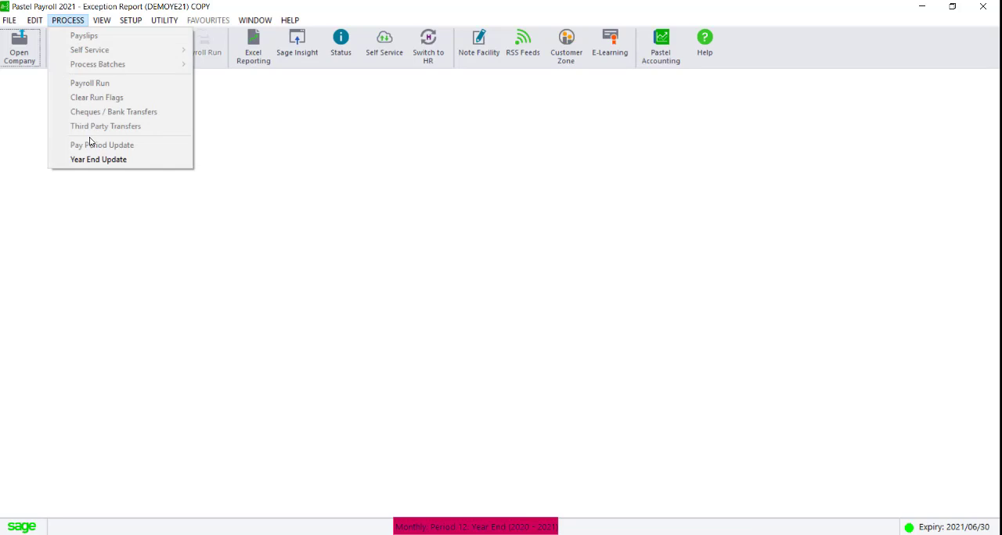
{"action": "left_click", "coordinate": [98, 19]}
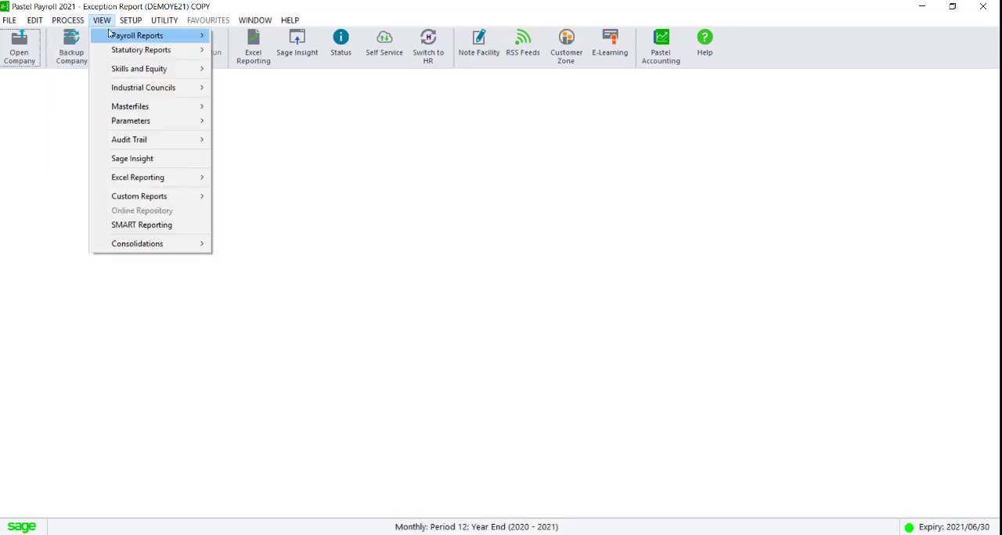
{"action": "mouse_move", "coordinate": [140, 50]}
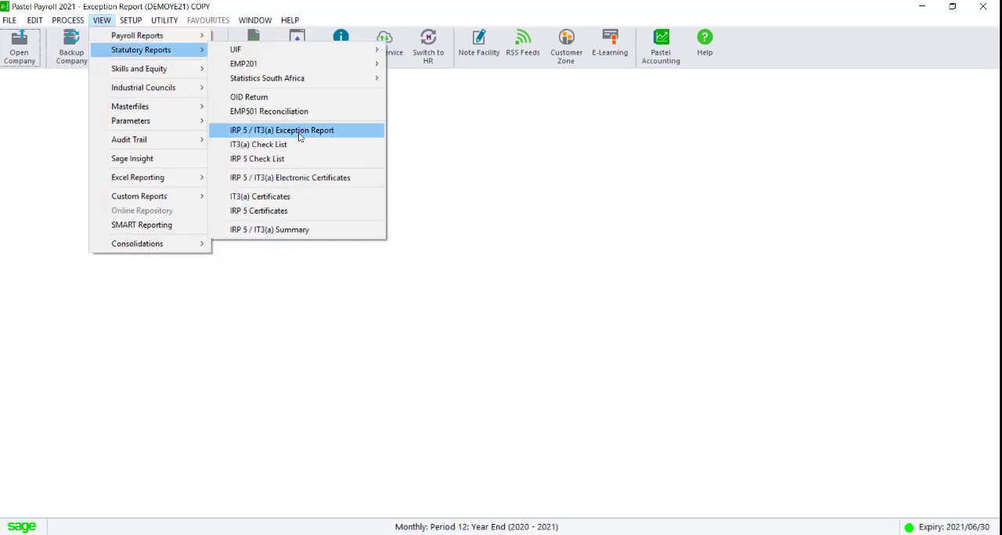
{"action": "left_click", "coordinate": [281, 130]}
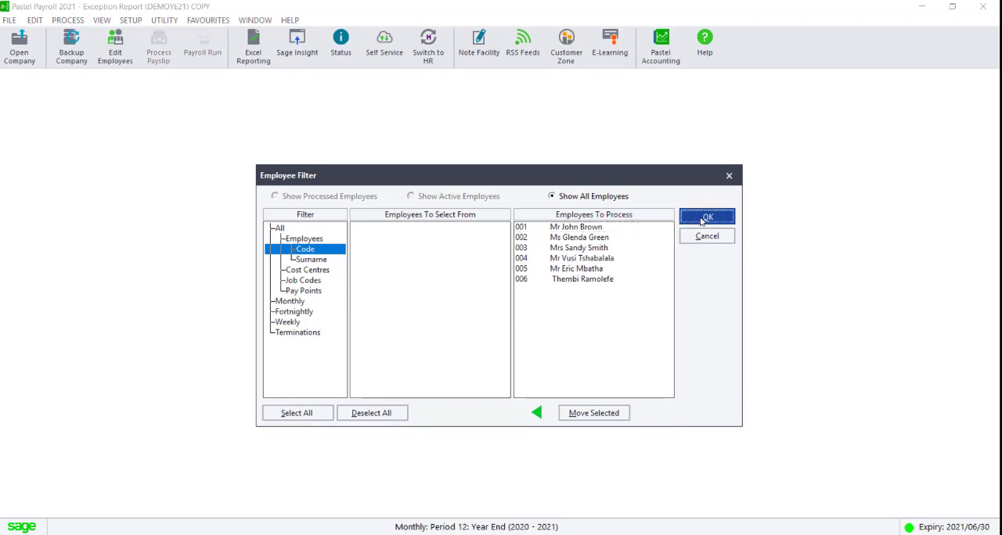
{"action": "left_click", "coordinate": [706, 217]}
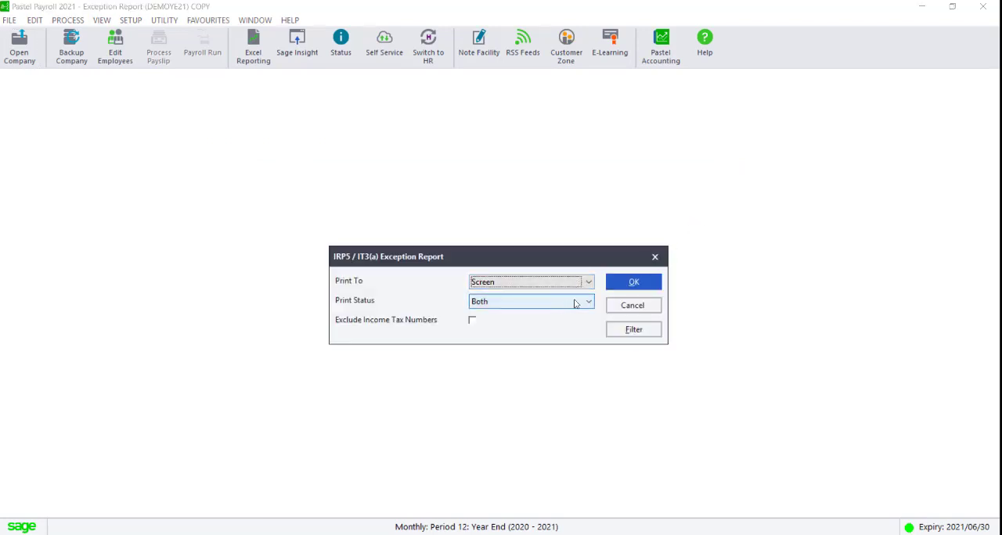
{"action": "left_click", "coordinate": [633, 281]}
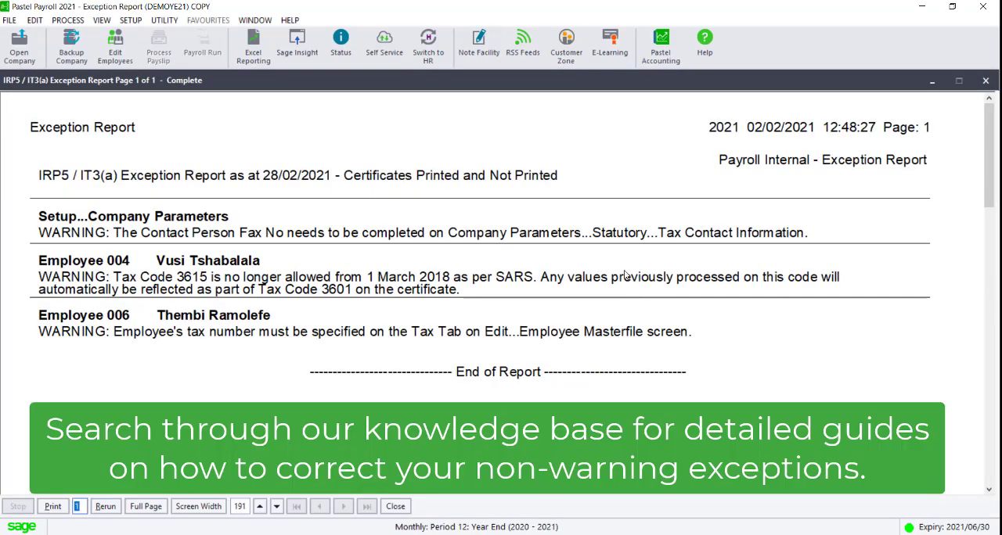
{"action": "mouse_move", "coordinate": [620, 325]}
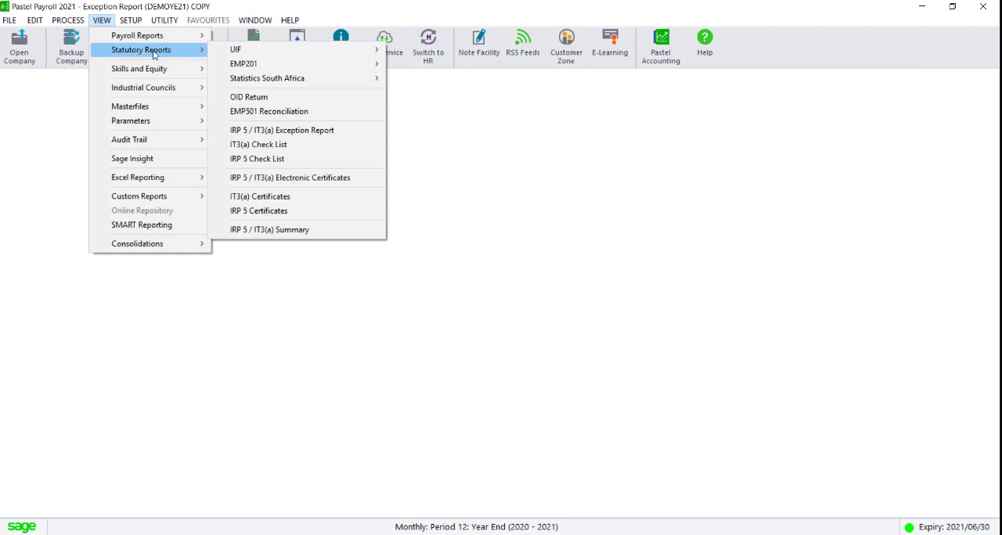
{"action": "mouse_move", "coordinate": [308, 178]}
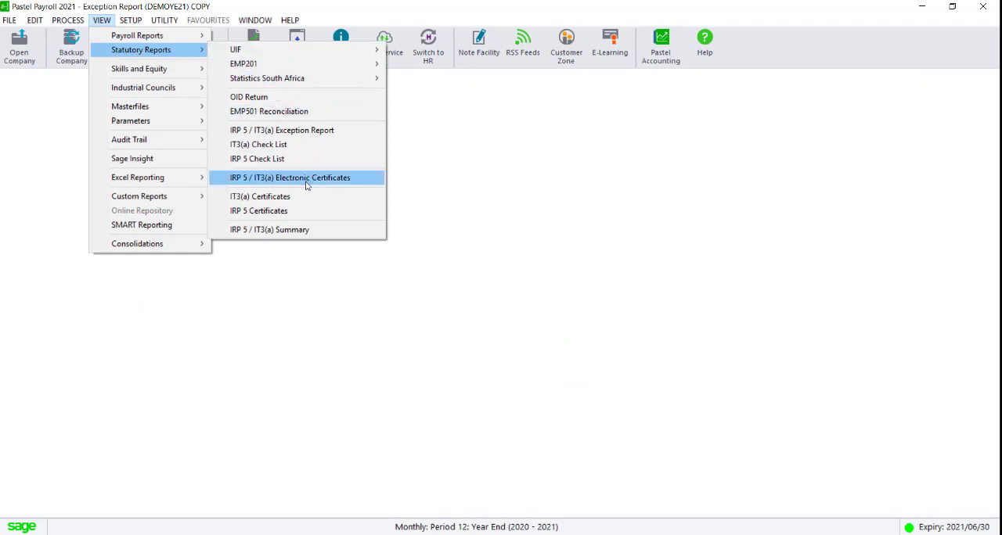
- Generate IRP5/IT3(a) electronic certificates starting at number 20000001 in the DEMOYE21 folder
{"action": "left_click", "coordinate": [290, 177]}
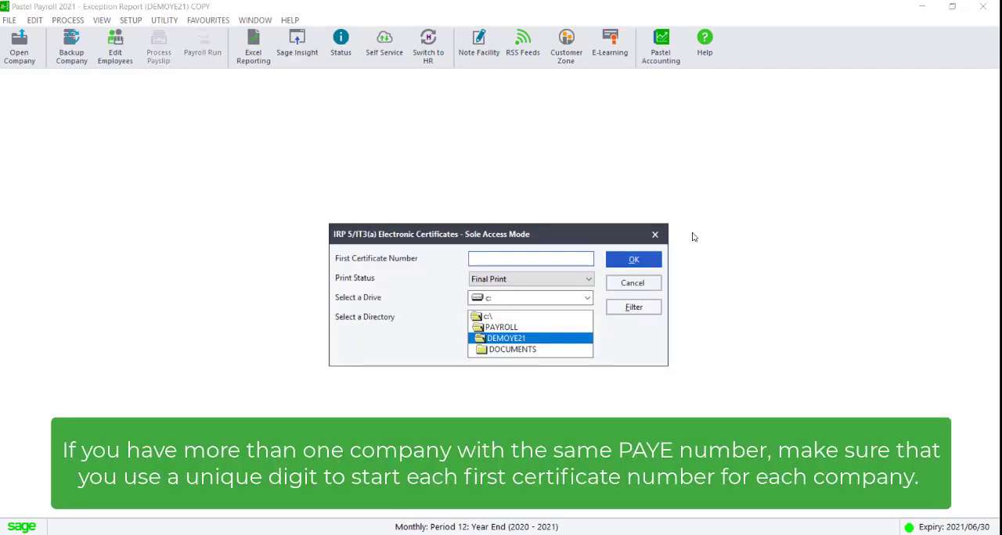
{"action": "type", "text": "20000001"}
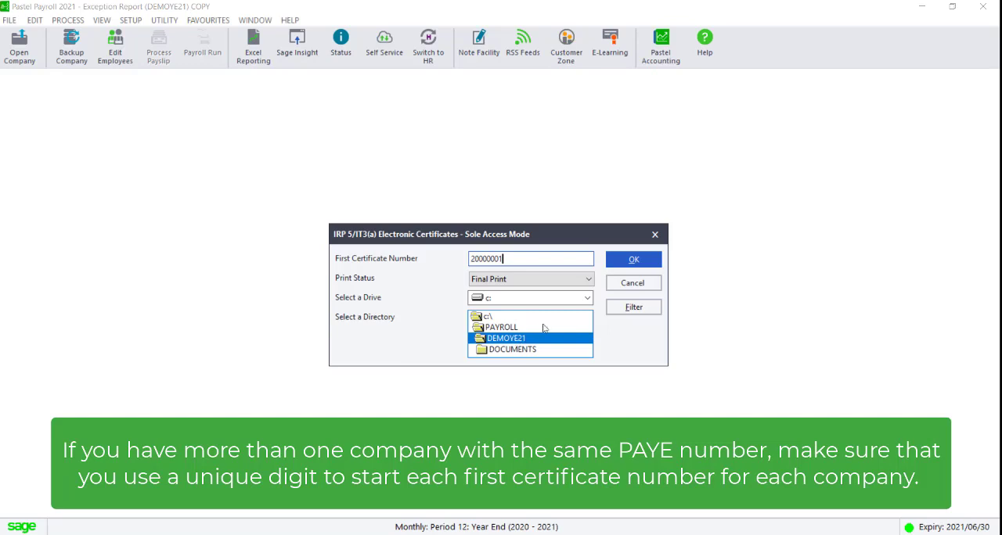
{"action": "left_click", "coordinate": [633, 259]}
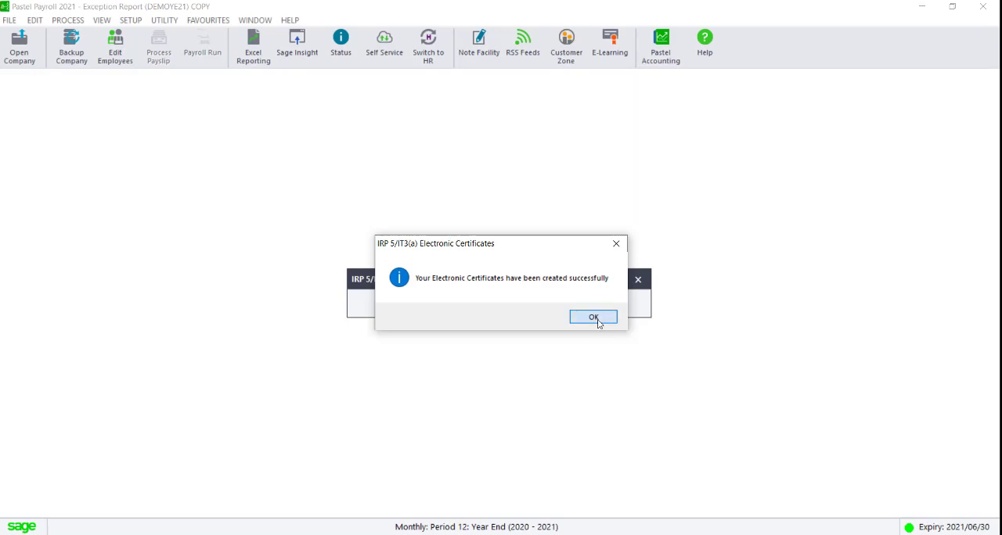
{"action": "left_click", "coordinate": [593, 317]}
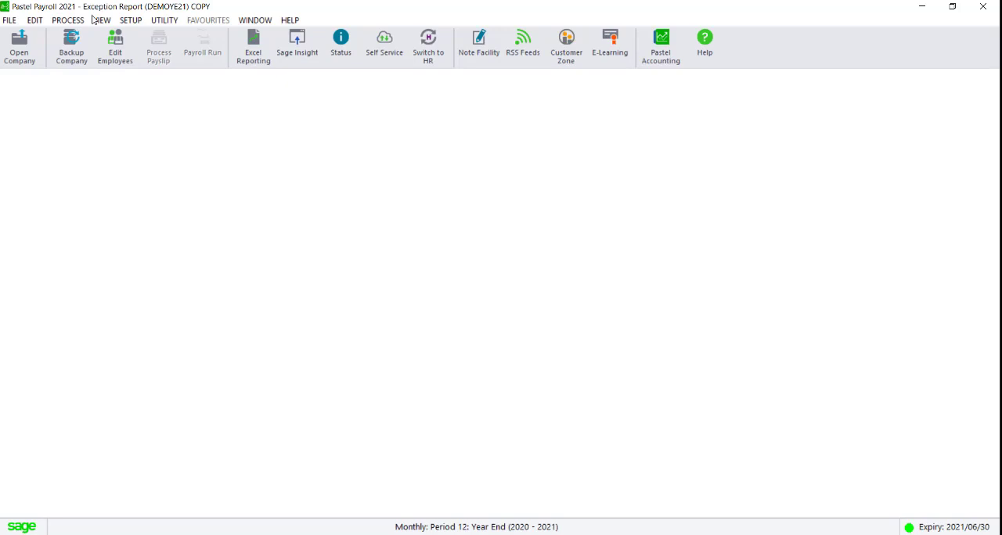
- Open the EMP501 Reconciliation from Statutory Reports
{"action": "left_click", "coordinate": [103, 20]}
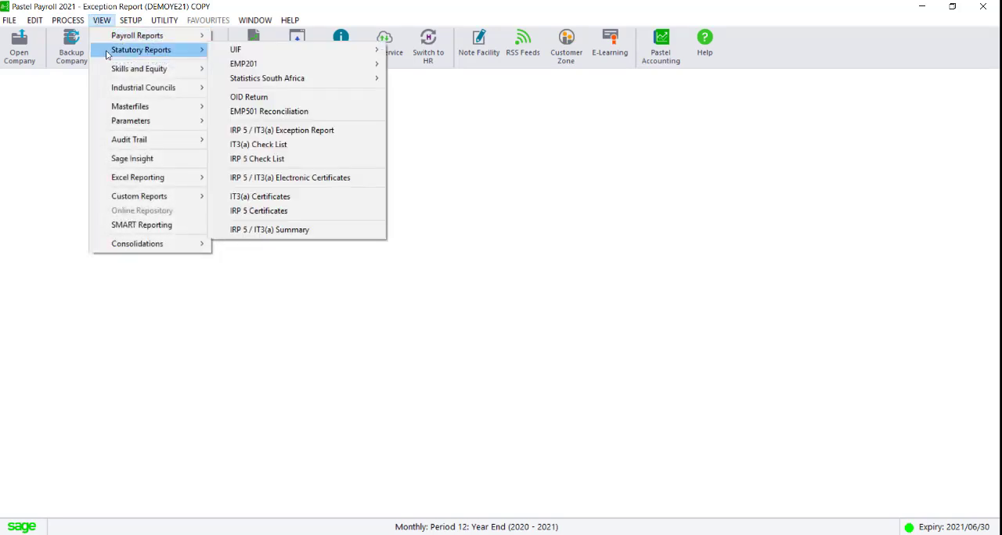
{"action": "mouse_move", "coordinate": [269, 111]}
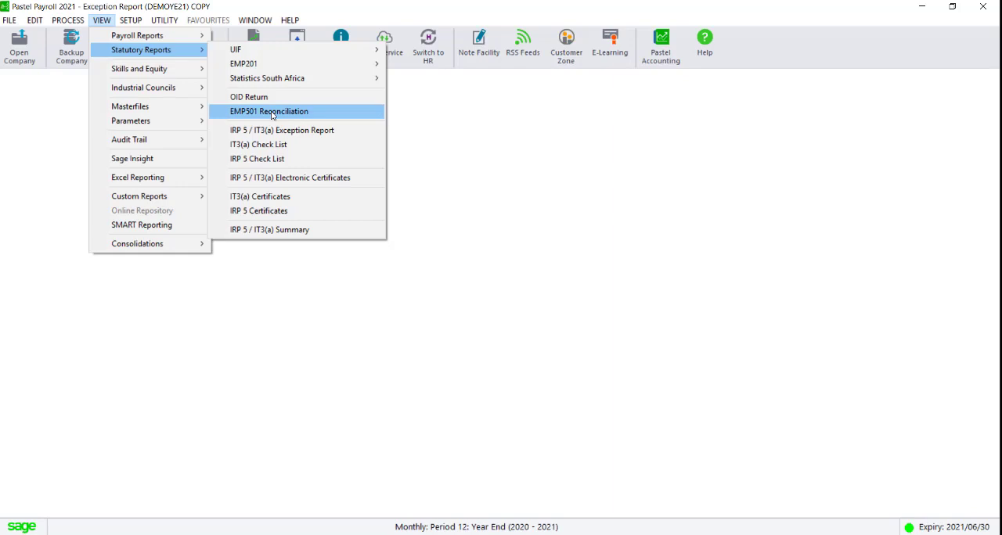
{"action": "left_click", "coordinate": [269, 112]}
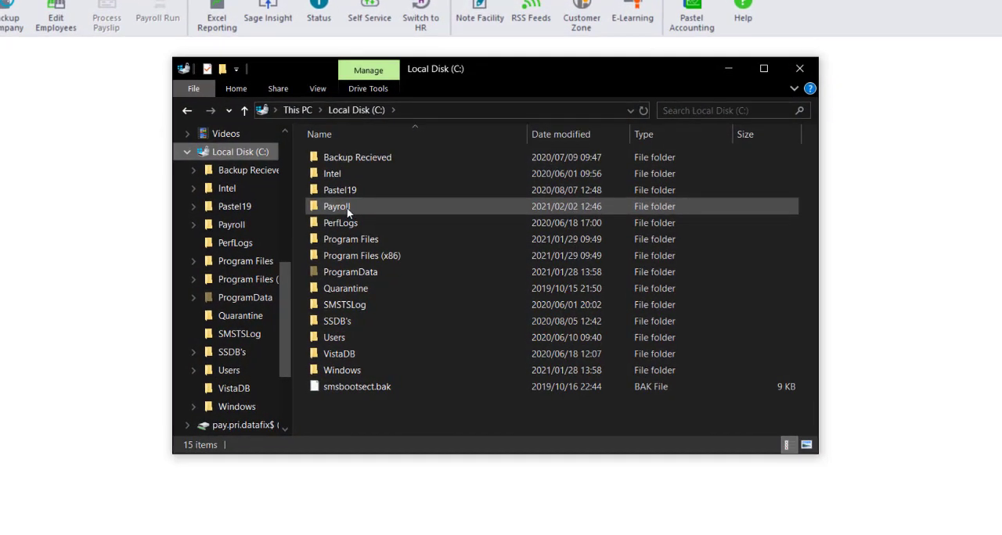
- Browse into the Payroll folder on C: and scroll through its contents
{"action": "double_click", "coordinate": [336, 206]}
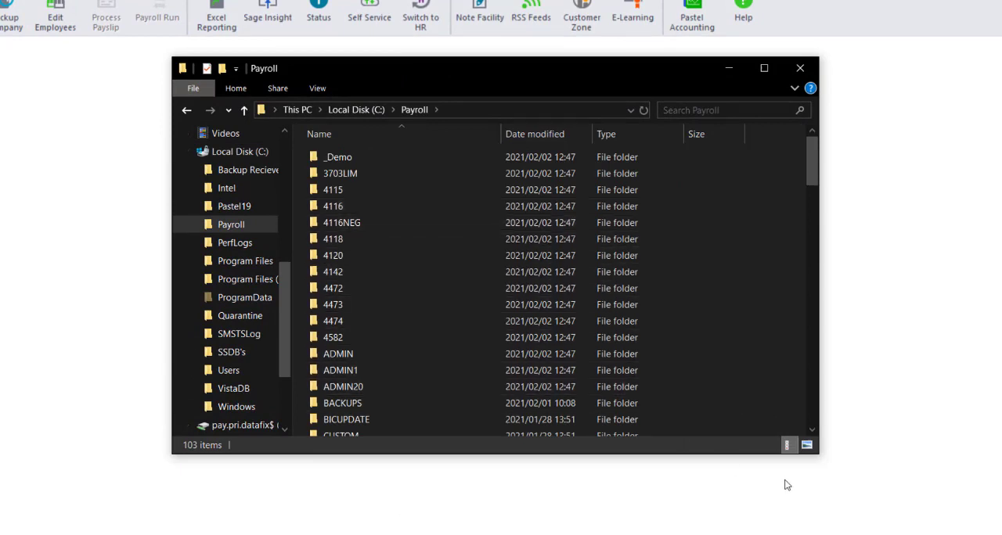
{"action": "scroll", "scroll_direction": "down", "scroll_amount": 3}
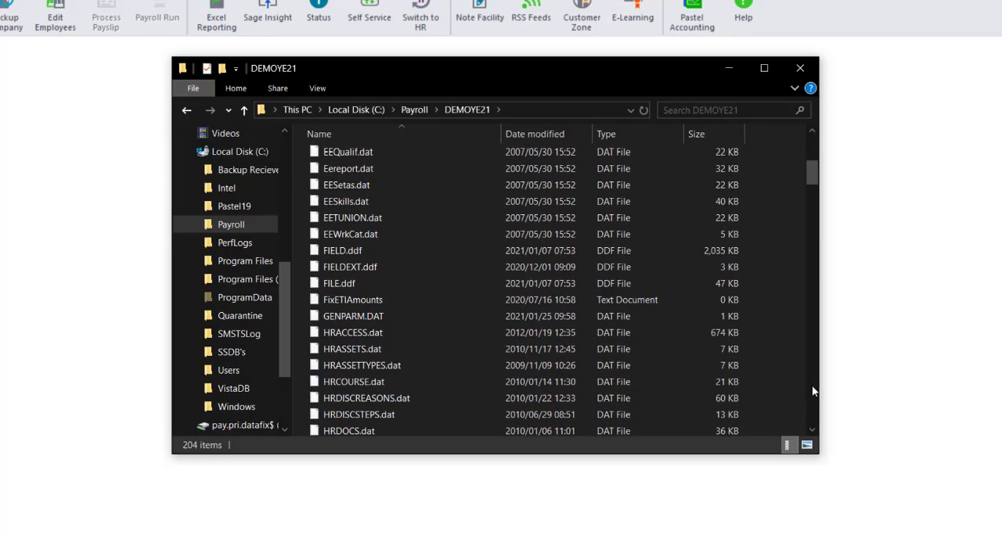
{"action": "scroll", "scroll_direction": "down", "scroll_amount": 3}
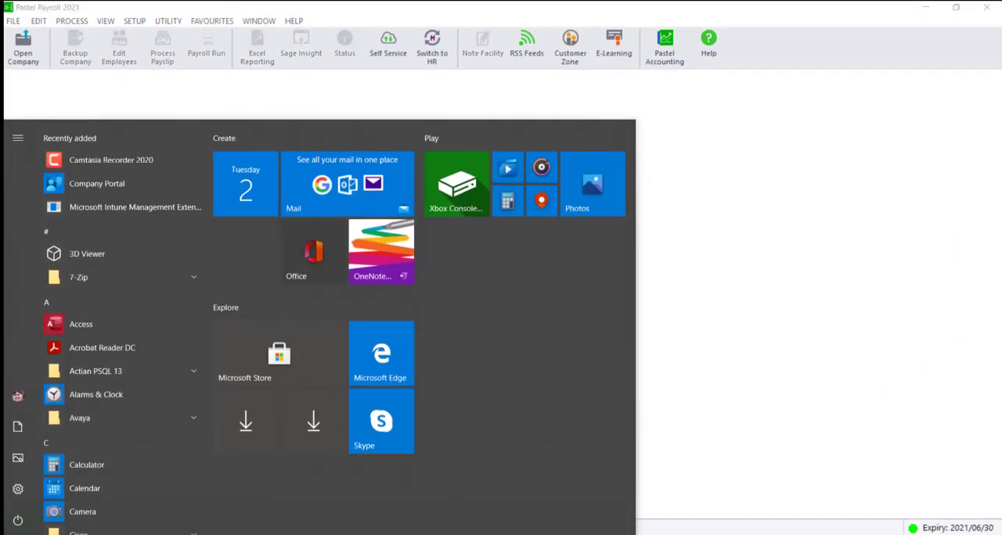
- Launch e@syFile from Start search and enter ADMIN as the user name
{"action": "type", "text": "E@s"}
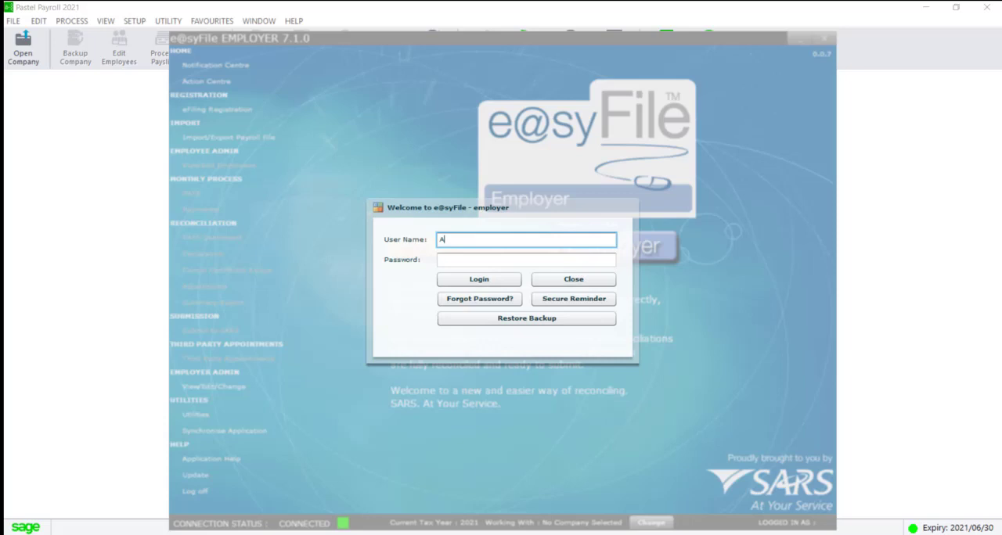
{"action": "type", "text": "DMIN"}
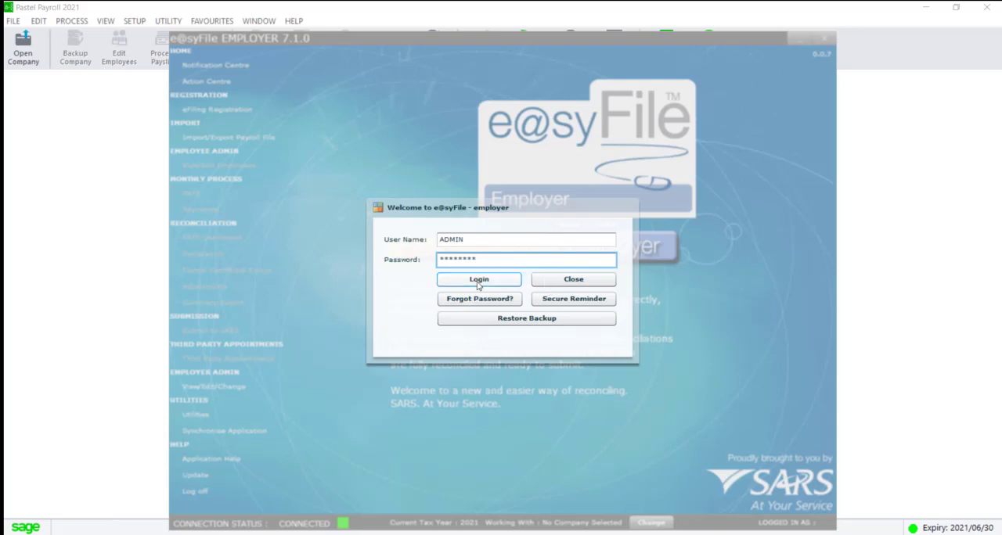
- Log in, dismiss the no-updates notice, and continue past company selection
{"action": "left_click", "coordinate": [478, 280]}
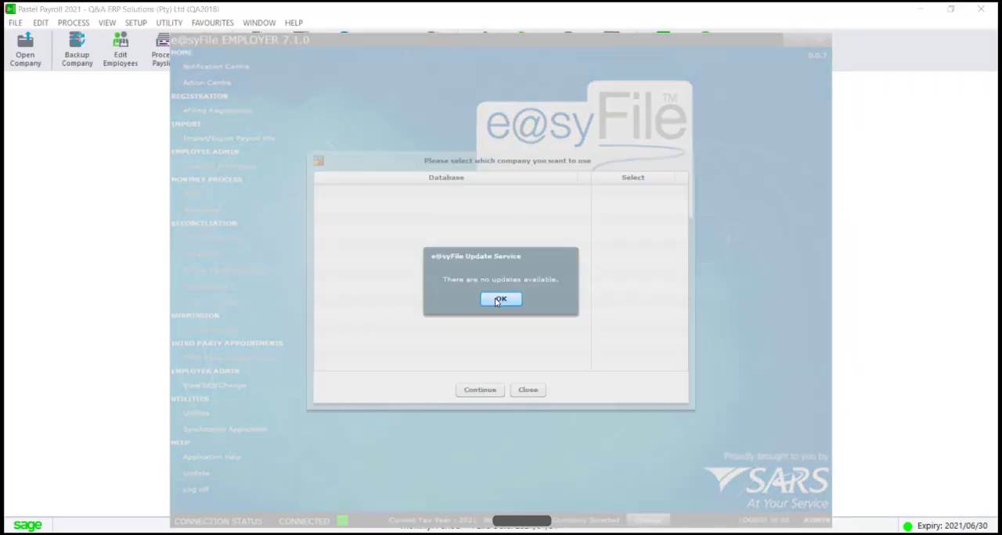
{"action": "left_click", "coordinate": [500, 298]}
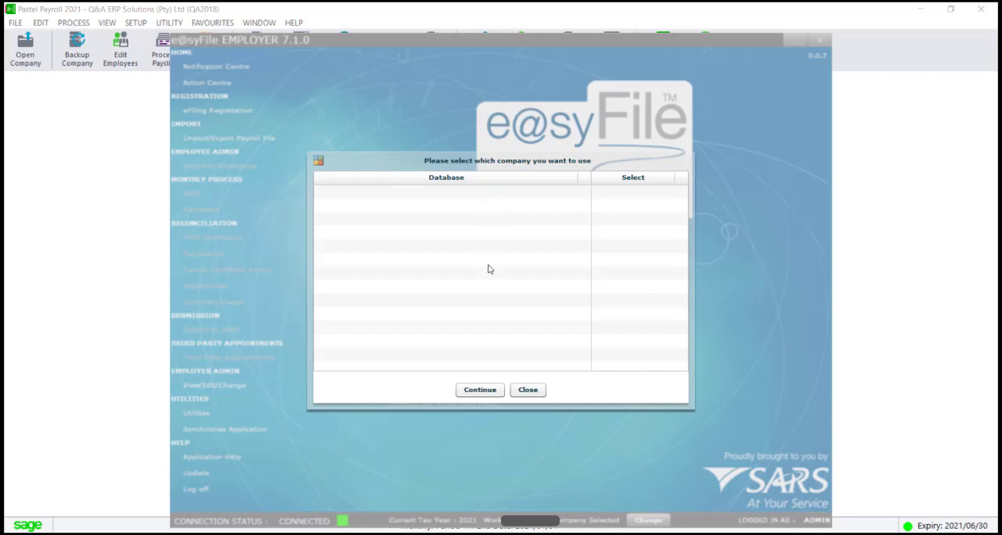
{"action": "mouse_move", "coordinate": [485, 241]}
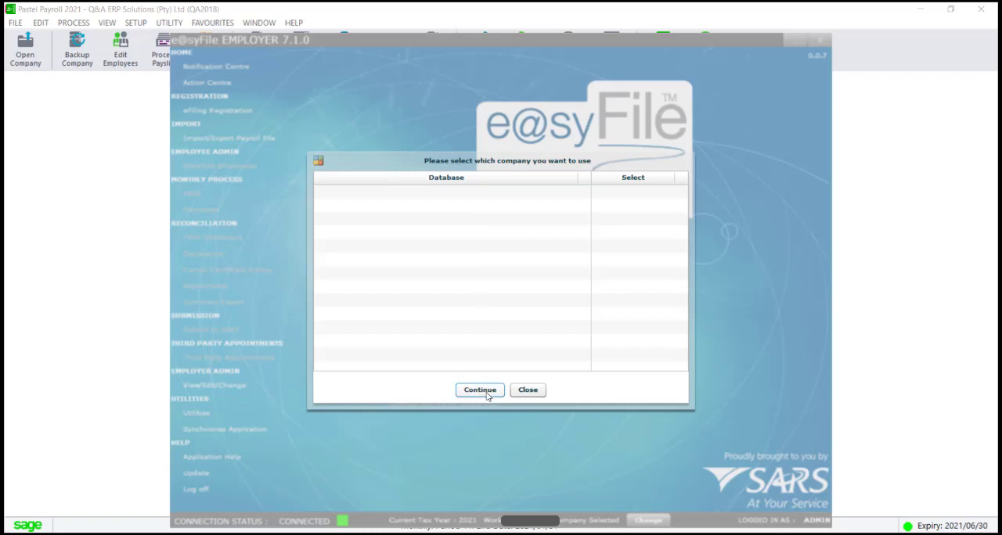
{"action": "left_click", "coordinate": [479, 390]}
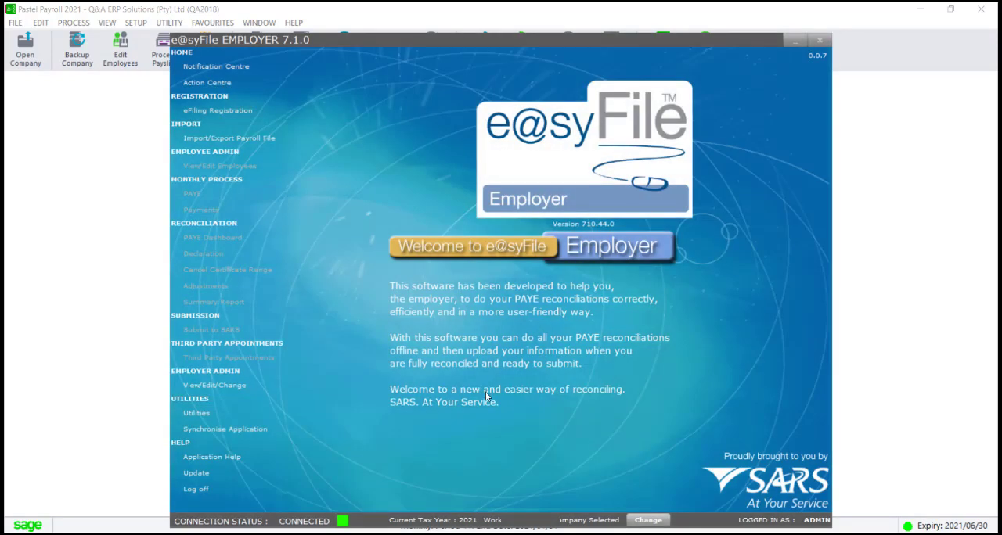
{"action": "mouse_move", "coordinate": [229, 138]}
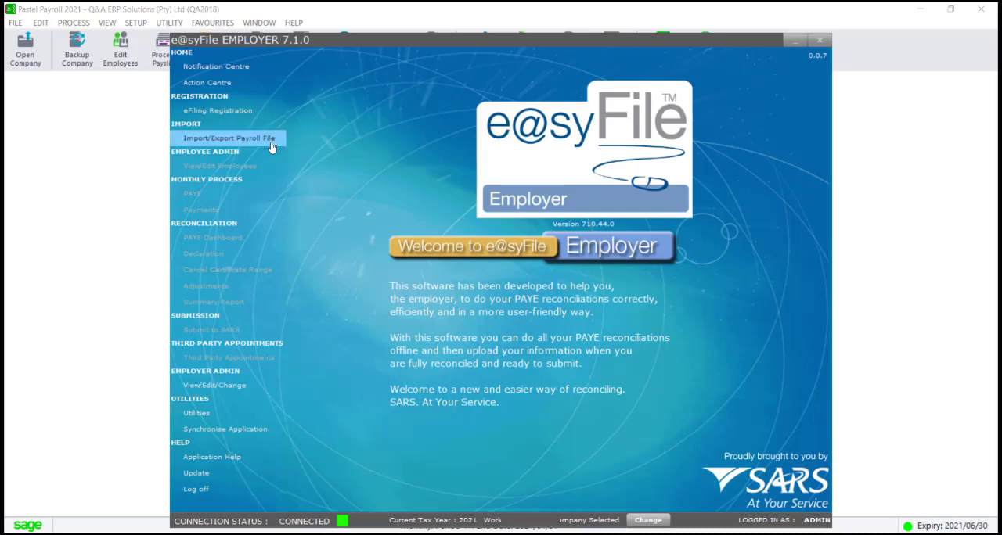
- Choose Import Payroll File and acknowledge the local-disk-only note
{"action": "left_click", "coordinate": [228, 138]}
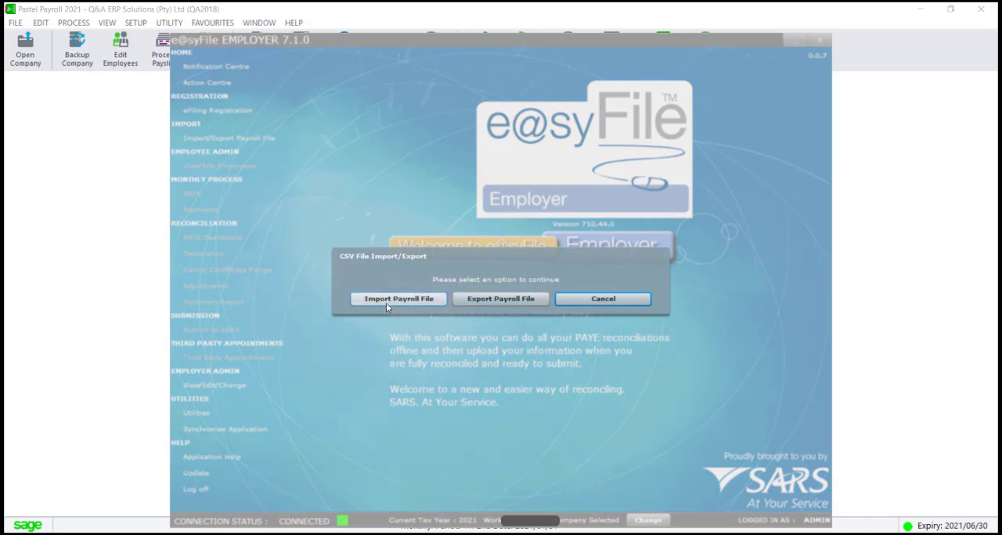
{"action": "left_click", "coordinate": [399, 299]}
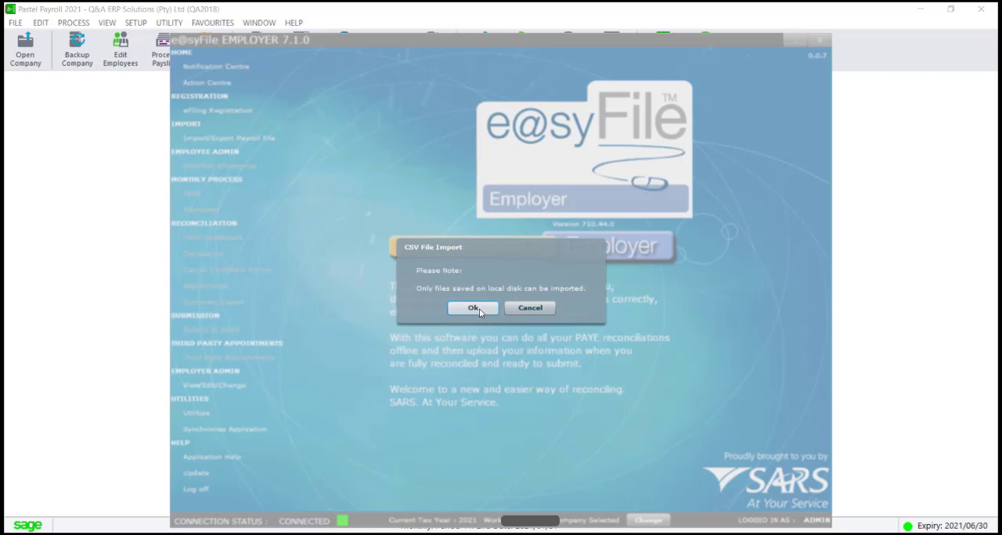
{"action": "left_click", "coordinate": [473, 307]}
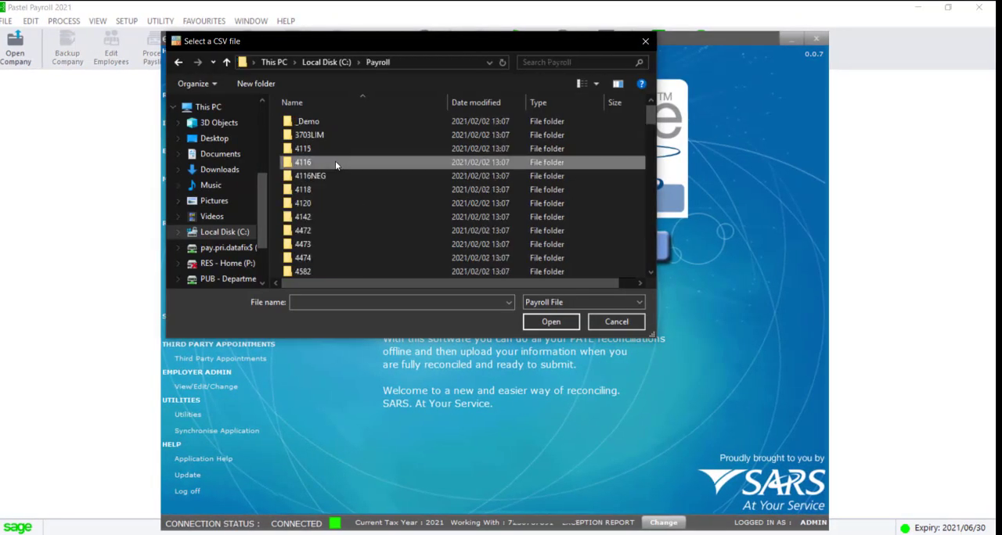
- Select the Irp5 file inside the DEMOYE21 folder in the CSV picker
{"action": "scroll", "scroll_direction": "down", "scroll_amount": 3}
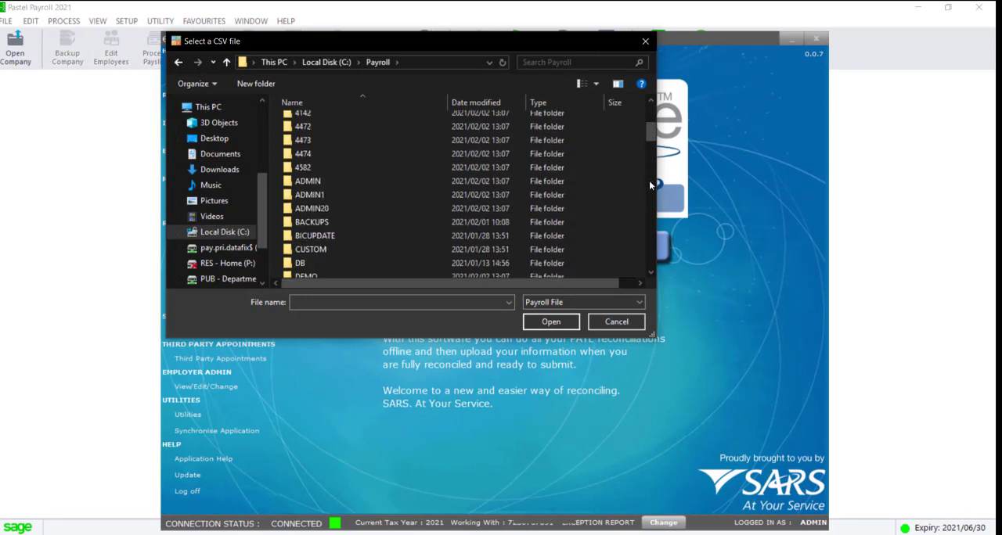
{"action": "scroll", "scroll_direction": "down", "scroll_amount": 3}
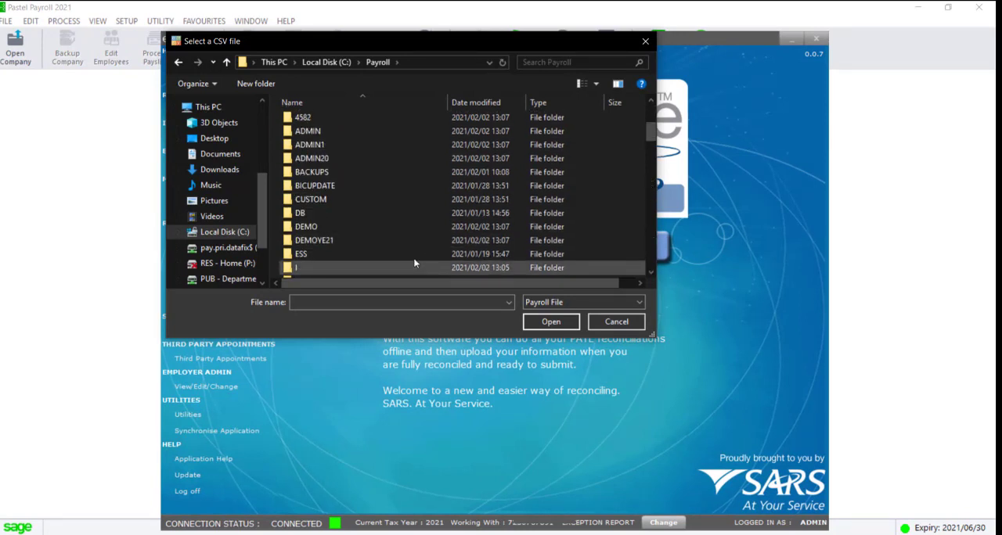
{"action": "double_click", "coordinate": [312, 241]}
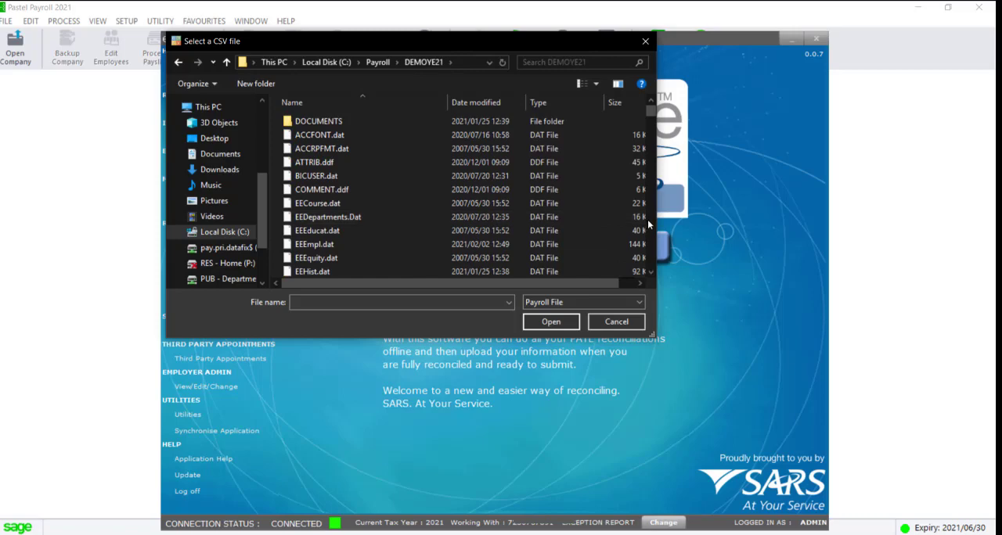
{"action": "scroll", "scroll_direction": "down", "scroll_amount": 3}
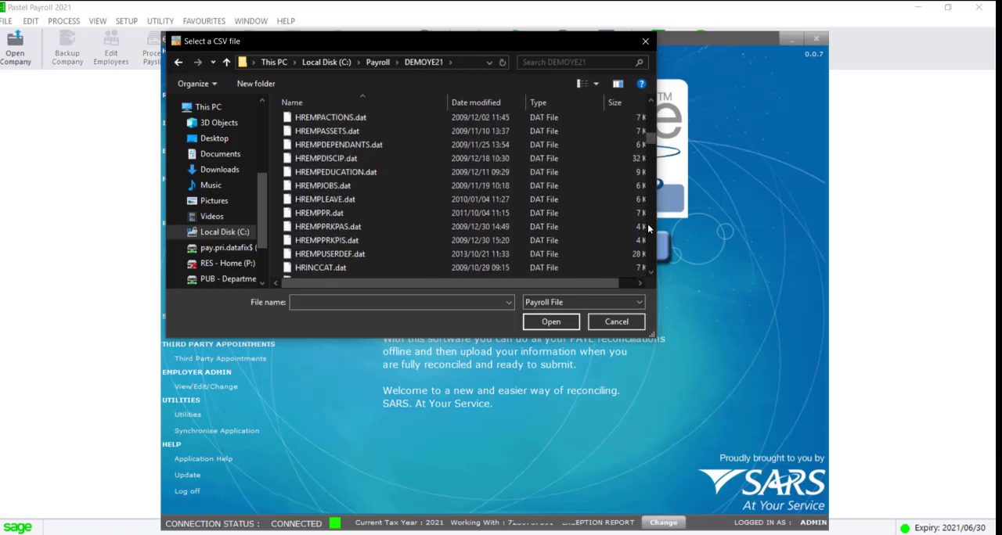
{"action": "scroll", "scroll_direction": "down", "scroll_amount": 3}
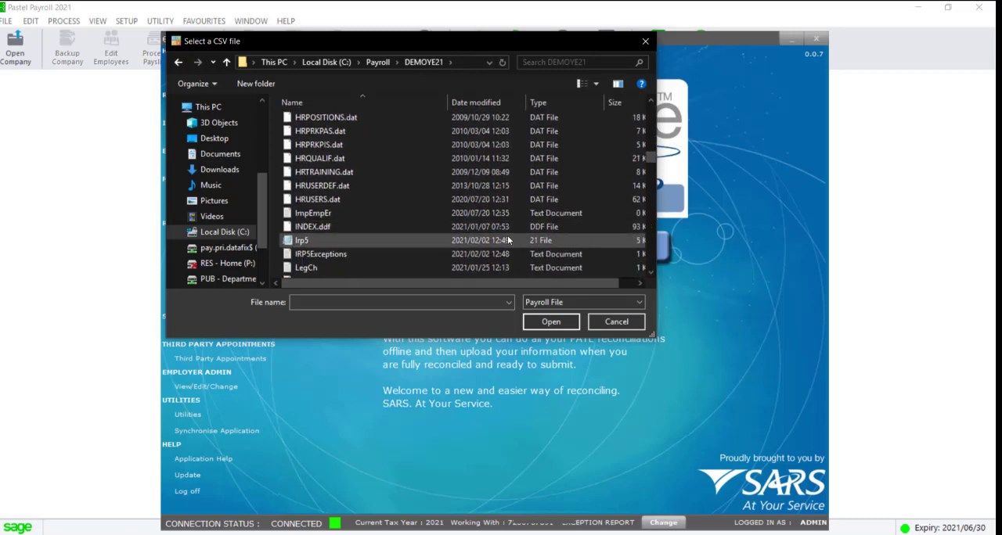
{"action": "left_click", "coordinate": [302, 240]}
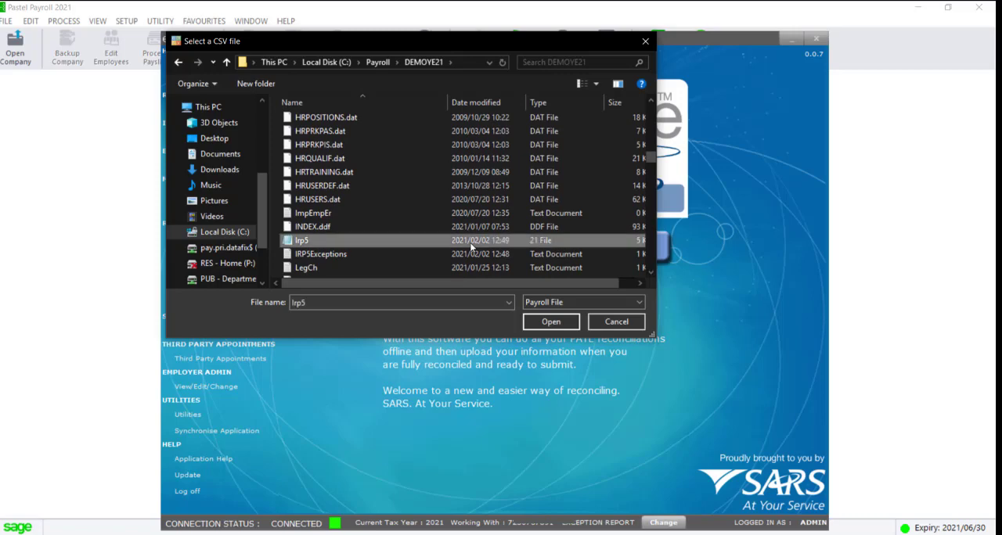
{"action": "mouse_move", "coordinate": [560, 332]}
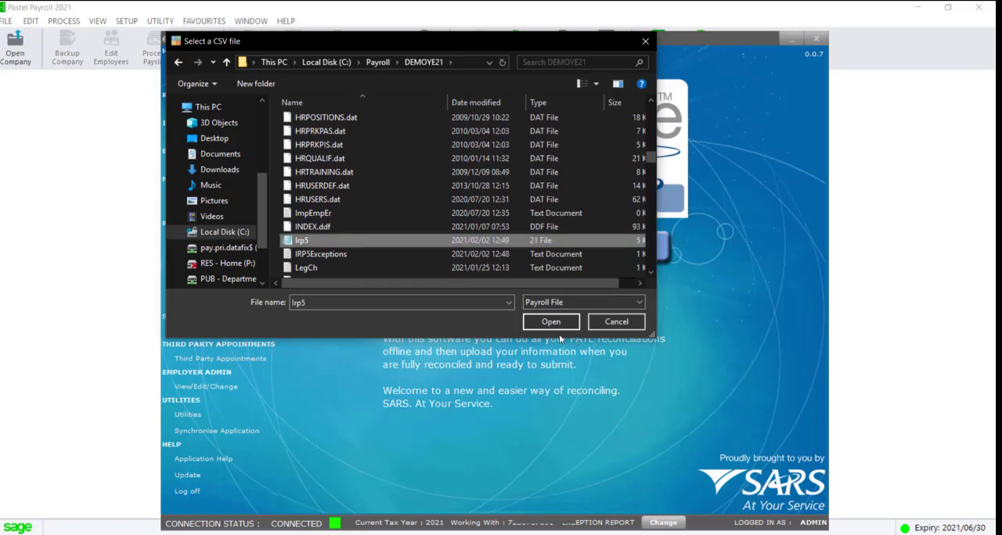
- Import the Irp5 file, accepting the validation warnings and the success message
{"action": "left_click", "coordinate": [551, 321]}
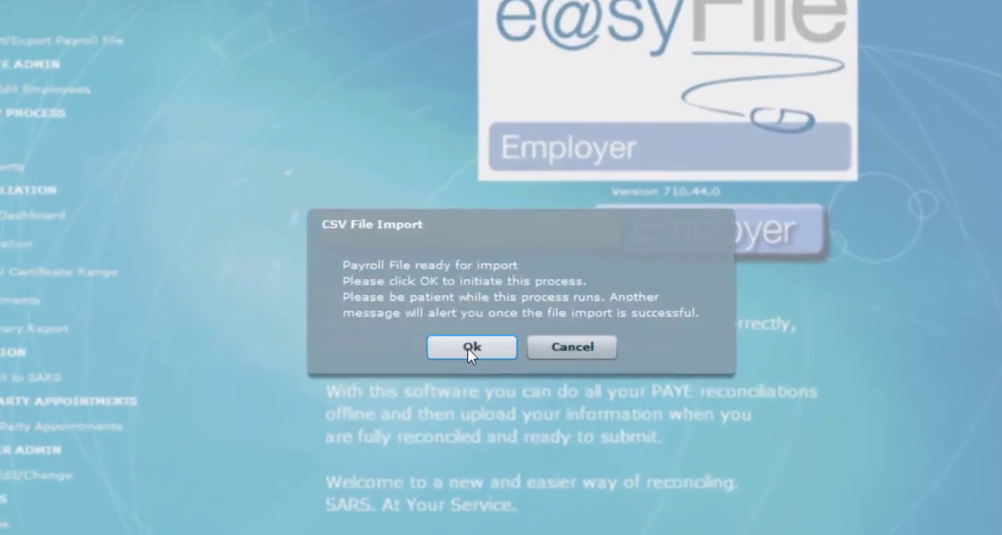
{"action": "left_click", "coordinate": [472, 347]}
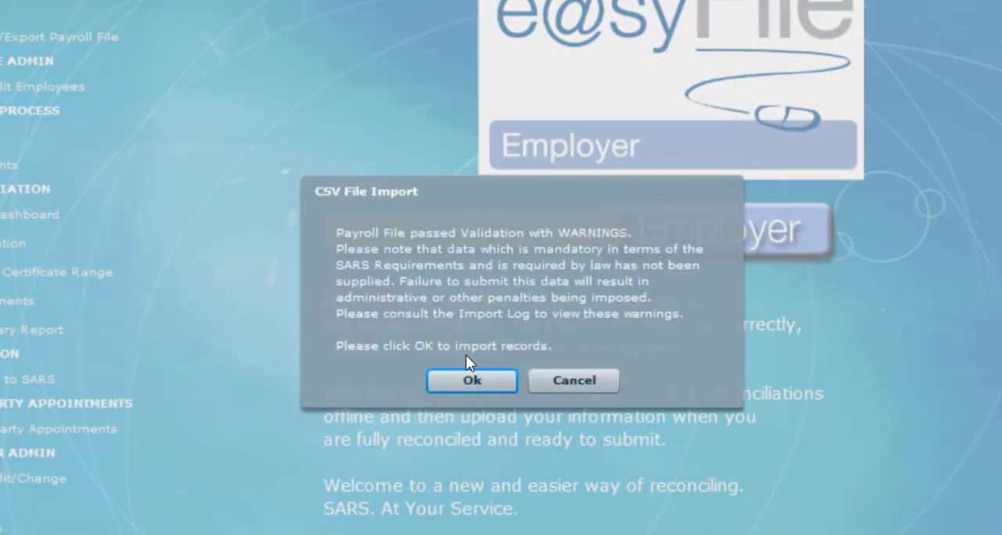
{"action": "left_click", "coordinate": [471, 382]}
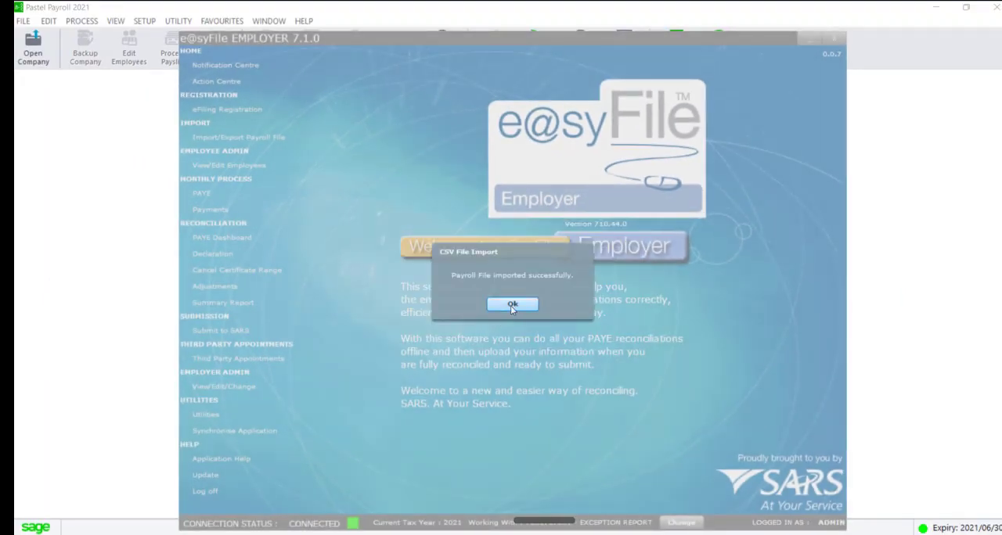
{"action": "left_click", "coordinate": [511, 303]}
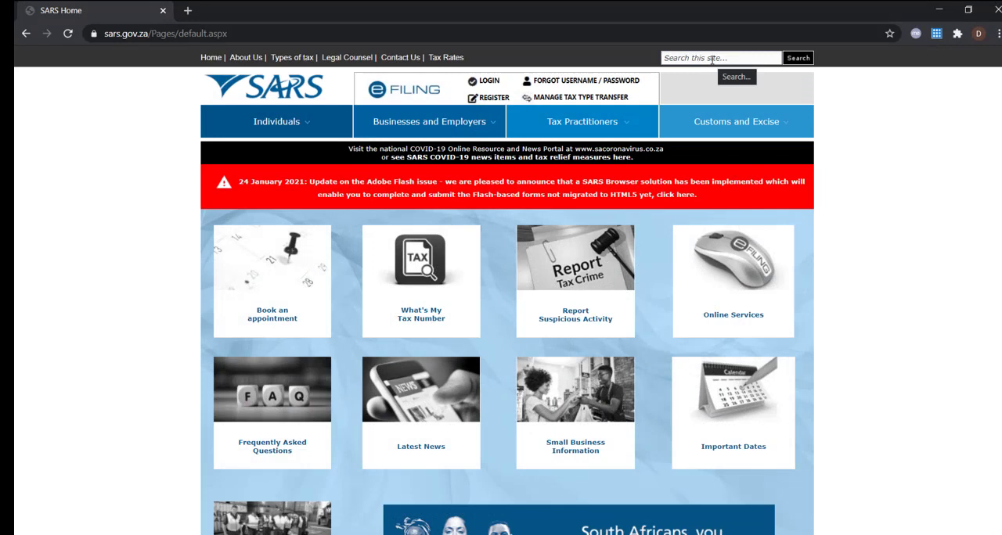
- Run a SARS site search for 'E@syfile' and open the e@syFile Employer User Guide PDF
{"action": "type", "text": "E@syfild"}
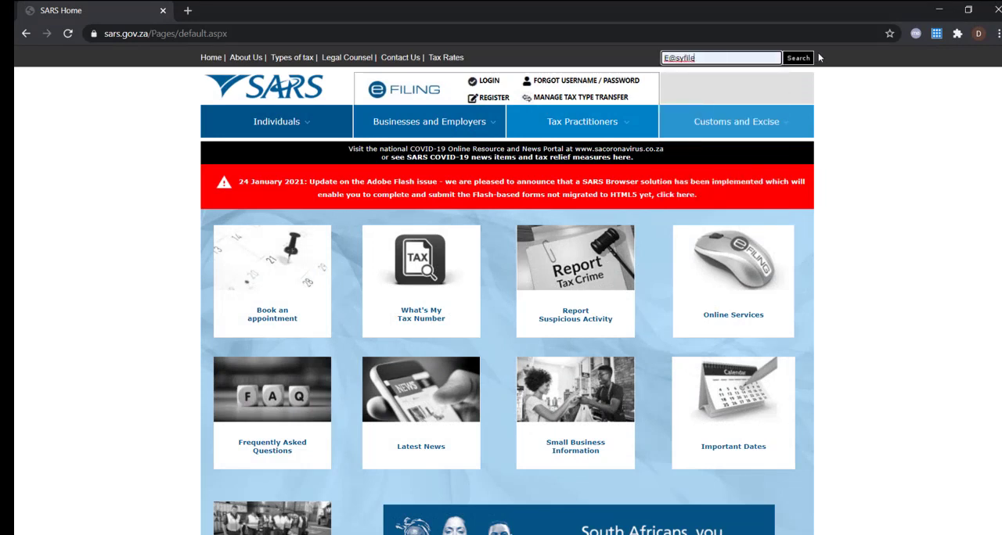
{"action": "left_click", "coordinate": [799, 57]}
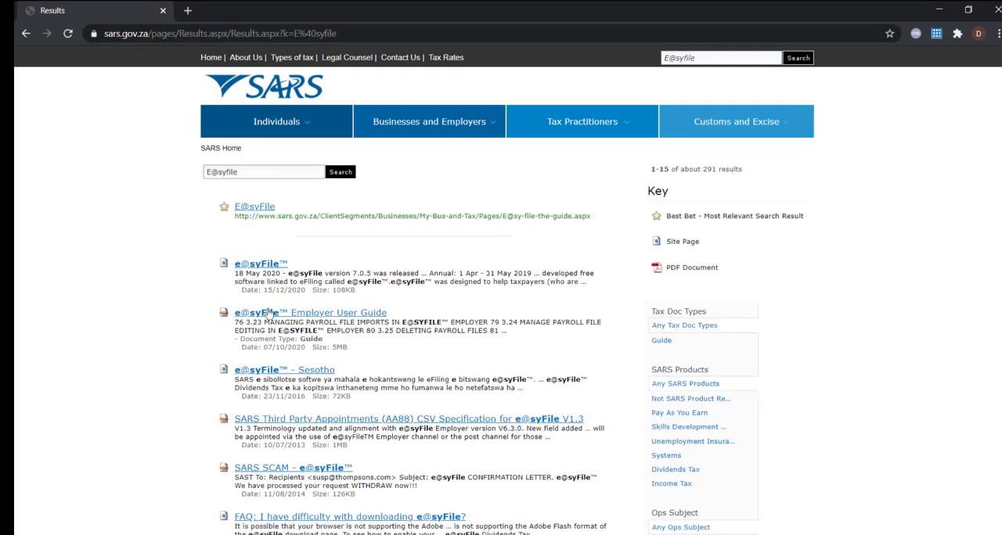
{"action": "left_click", "coordinate": [302, 312]}
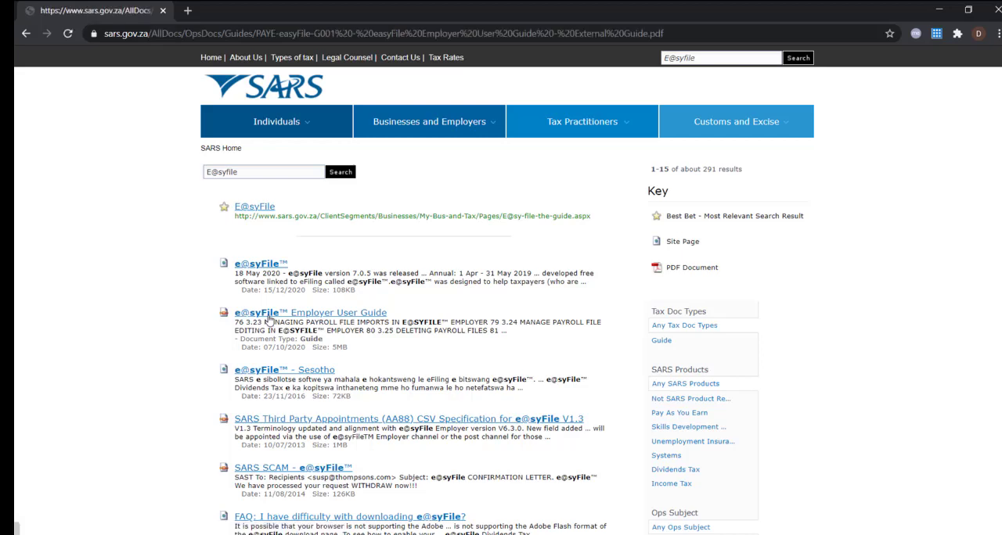
{"action": "left_click", "coordinate": [314, 313]}
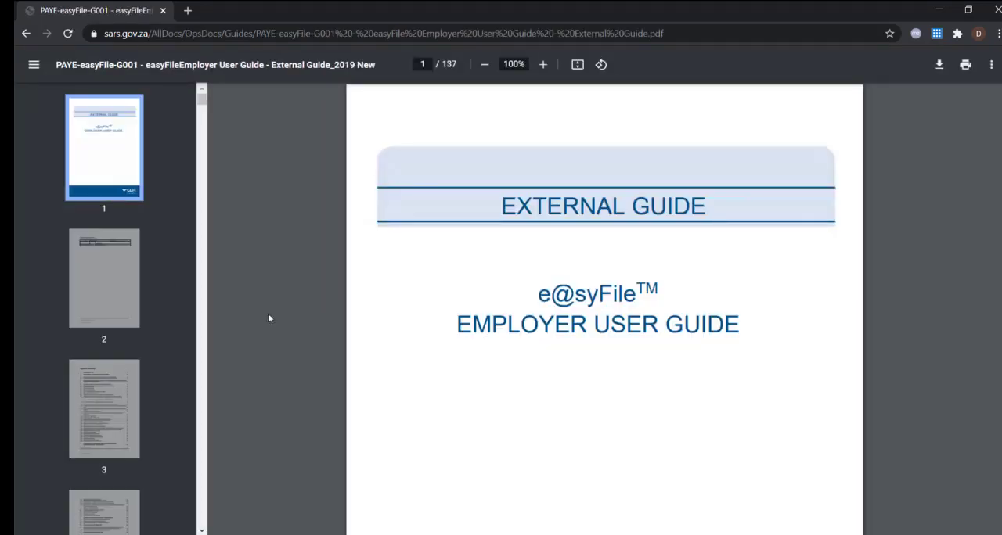
{"action": "mouse_move", "coordinate": [951, 288]}
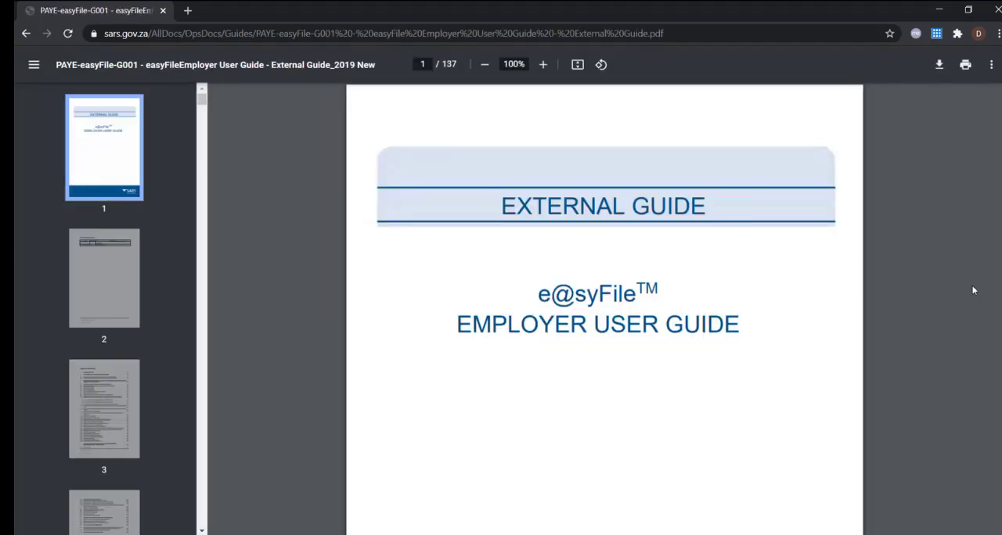